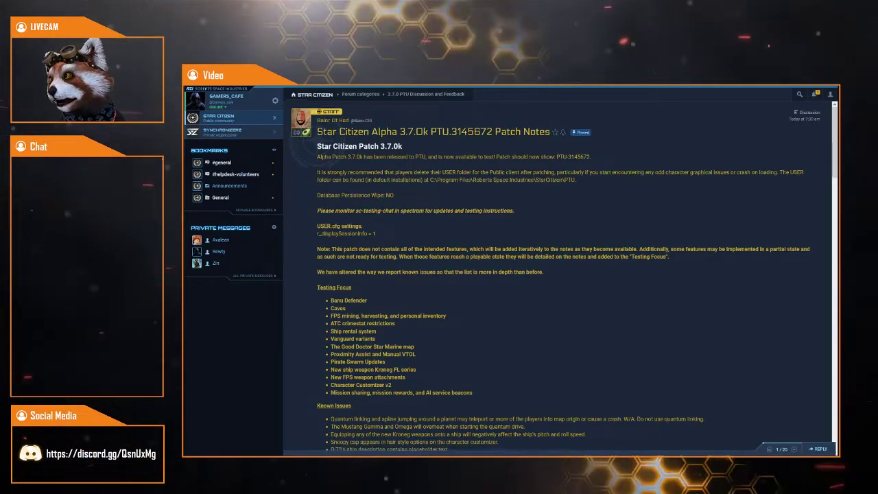
- Scroll the 3.7.0k patch notes down past the introduction to Testing Focus and Known Issues
scroll(down, 3)
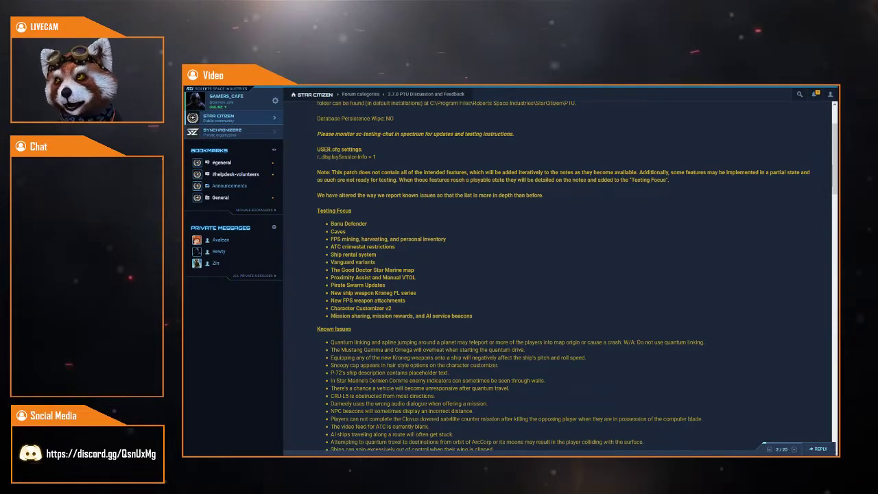
- Scroll through the full Known Issues list toward Feature Updates and Bug Fixes
scroll(down, 3)
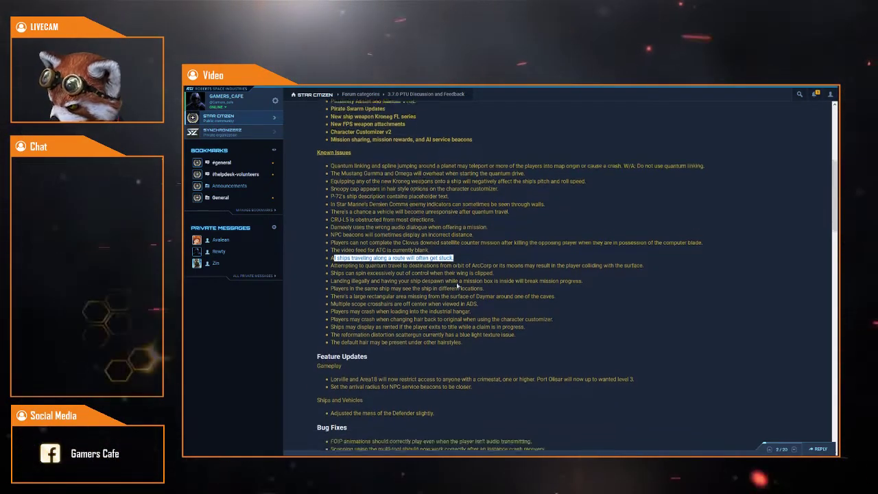
- Scroll through Feature Updates, Bug Fixes and Technical to the end with its 24 replies
scroll(down, 3)
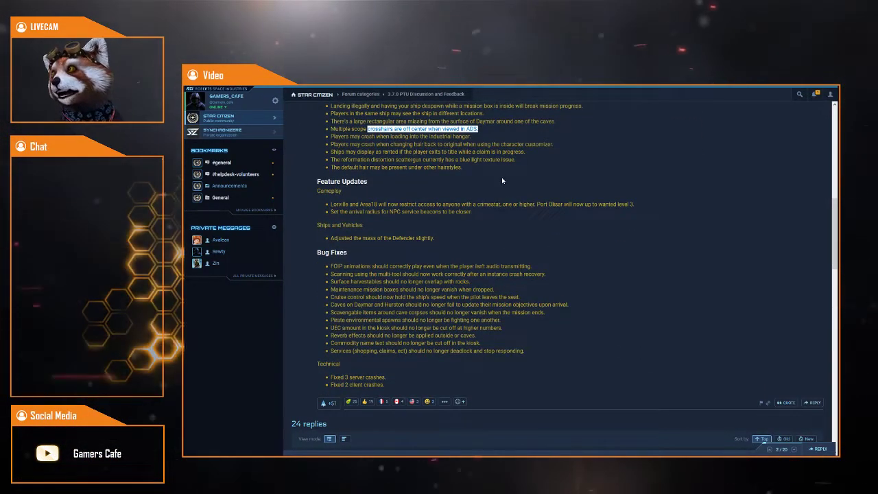
mouse_move(487, 186)
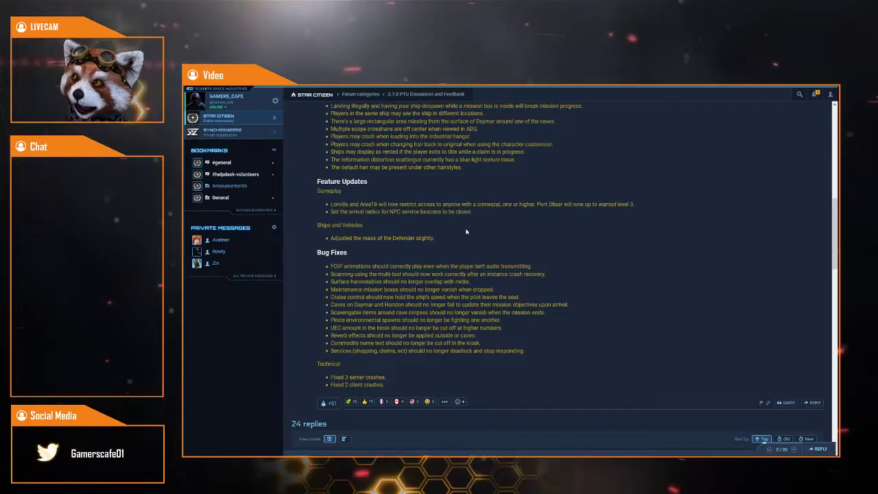
scroll(down, 3)
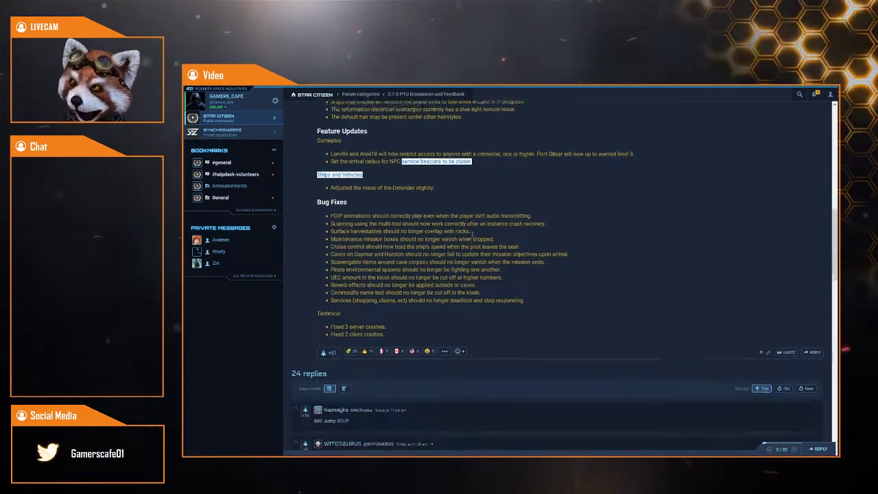
- Glance at the first replies, return to the top, then scroll back down to Known Issues
scroll(down, 3)
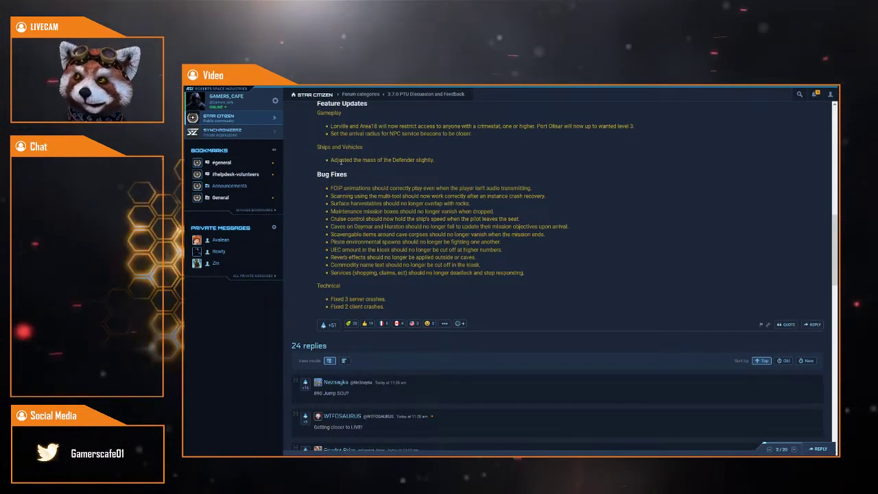
drag(342, 159, 433, 160)
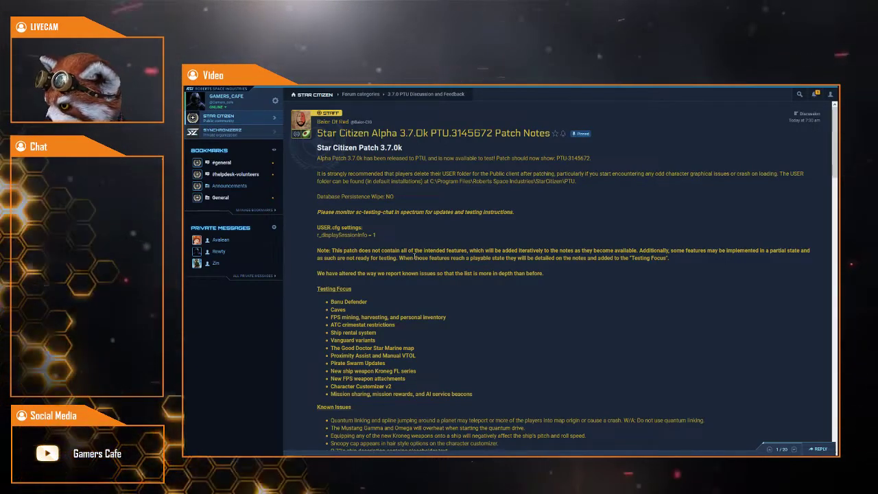
scroll(down, 3)
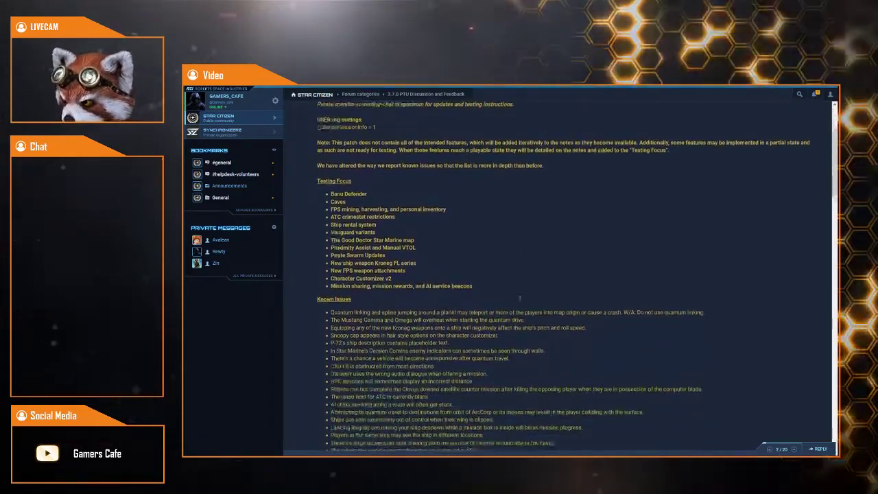
scroll(down, 3)
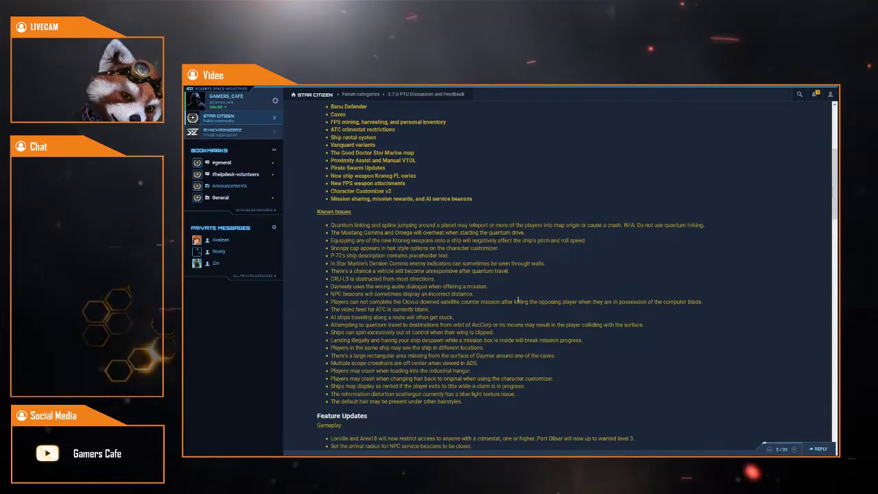